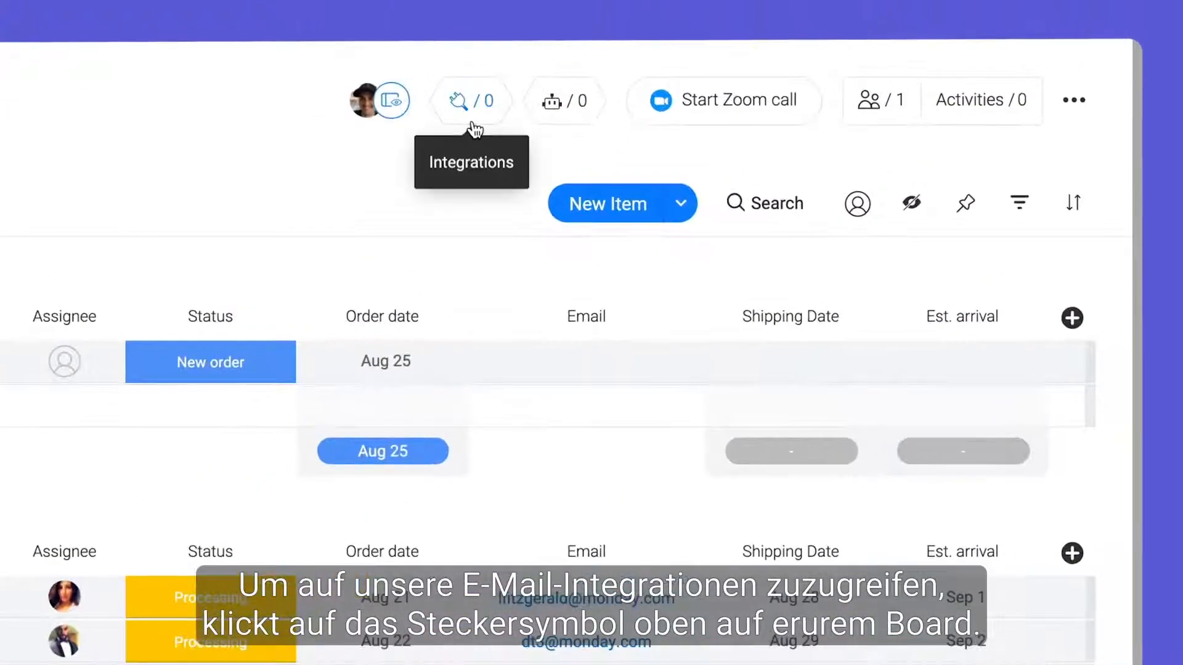
- Open the Integrations Center from the plug icon at the top of the board
left_click(471, 99)
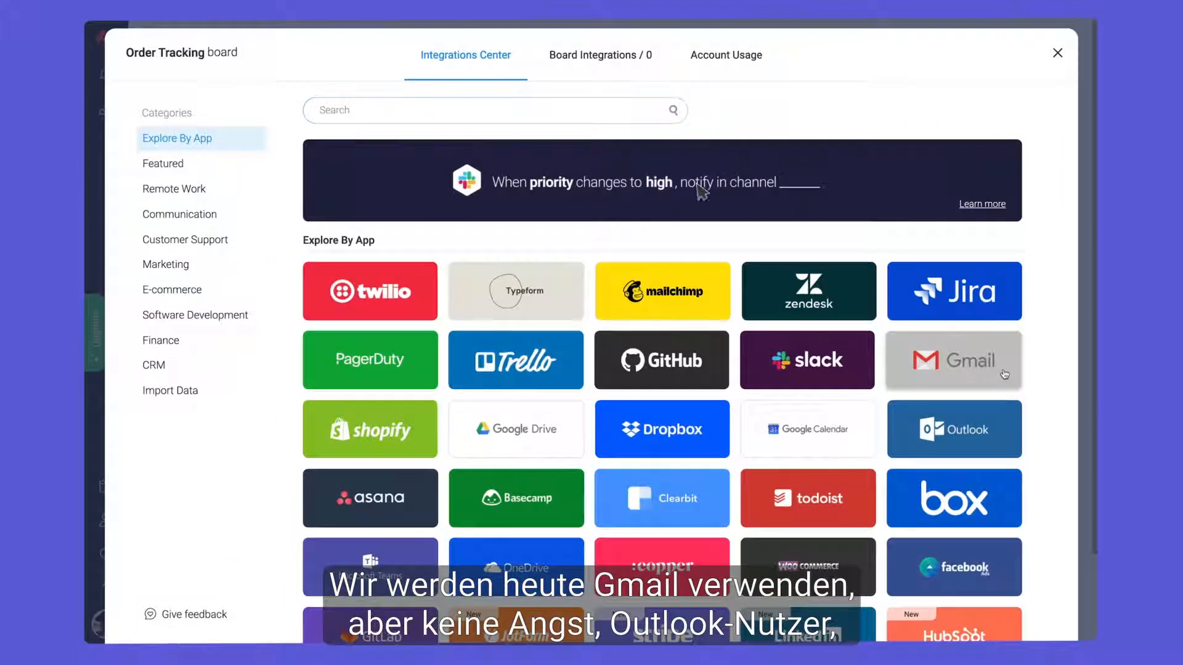
- Choose the Gmail 'email received, create item' recipe and connect the Google account, granting monday.com access
left_click(953, 360)
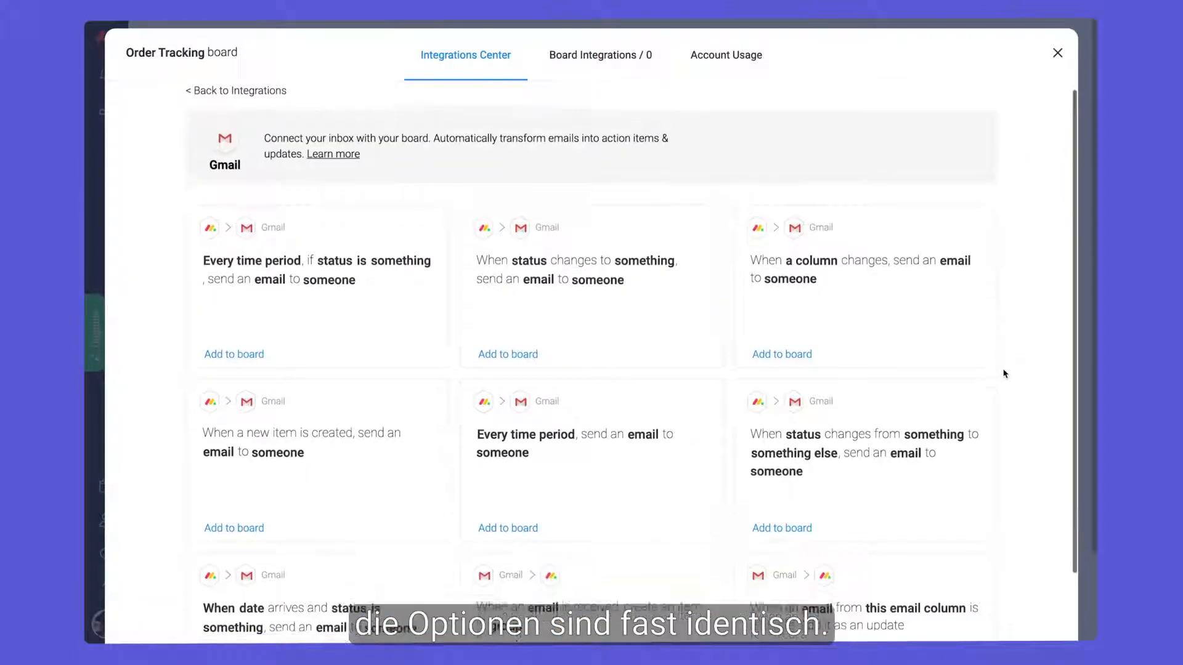
scroll("down", 3)
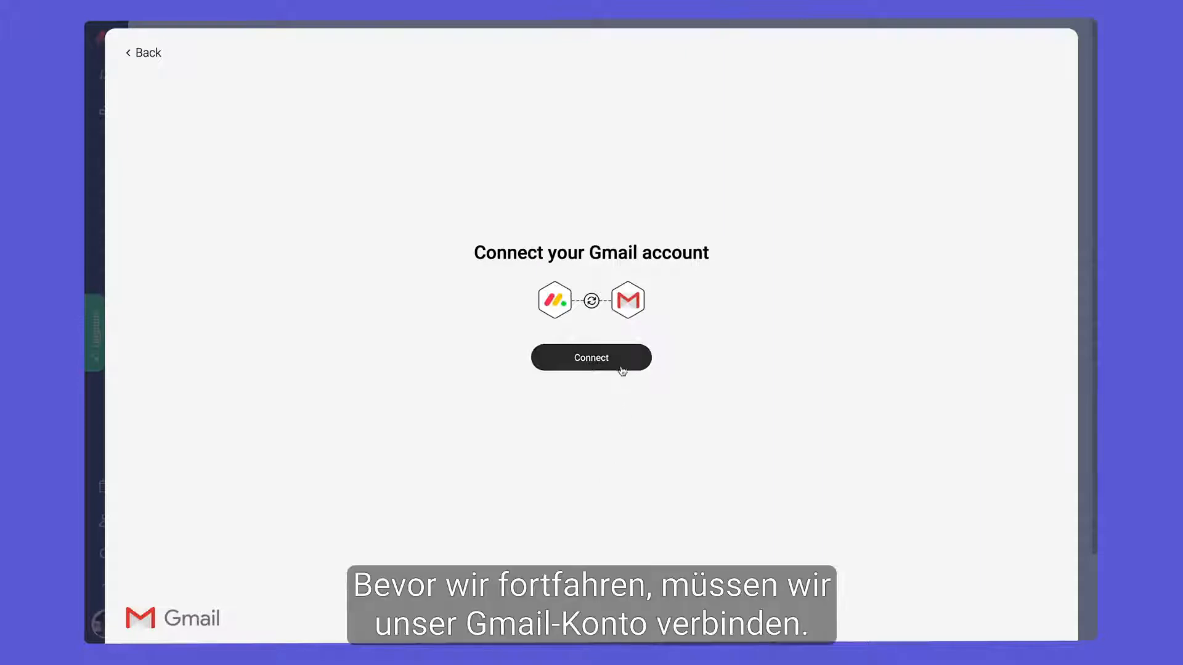
left_click(590, 357)
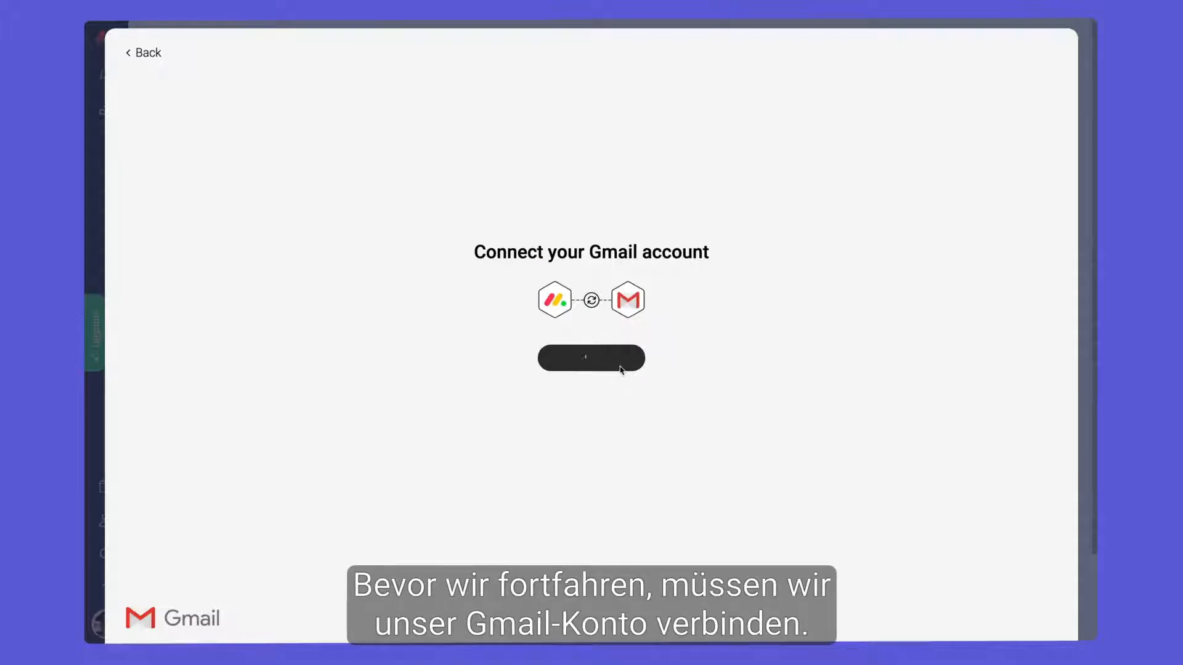
left_click(590, 358)
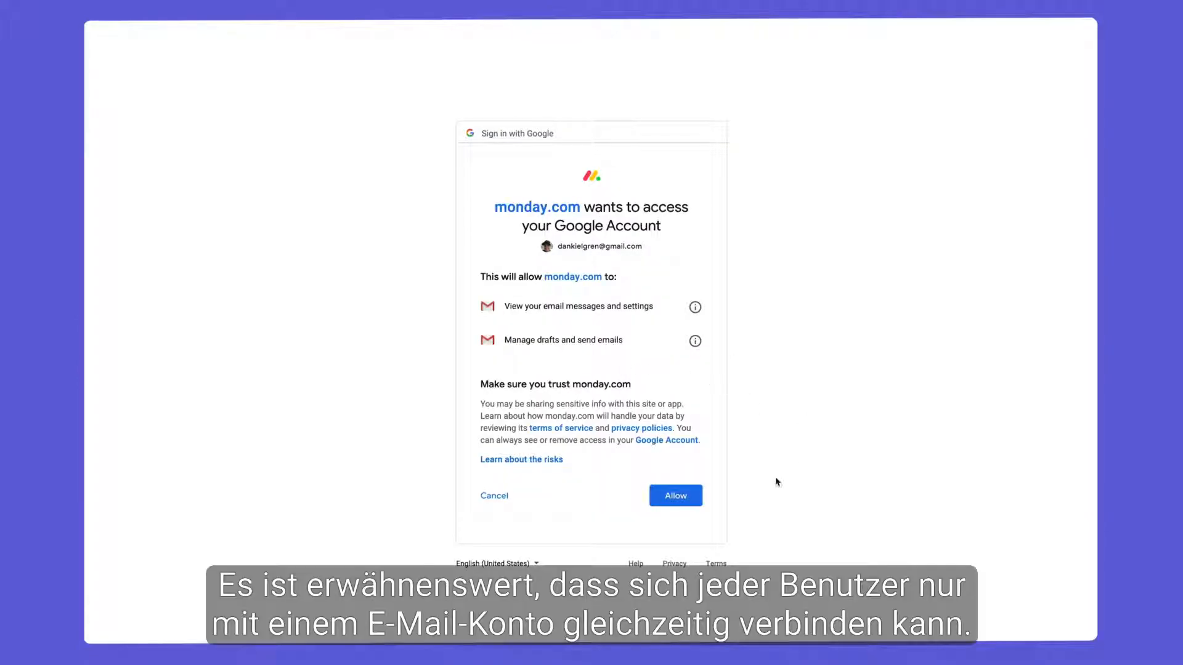
left_click(674, 495)
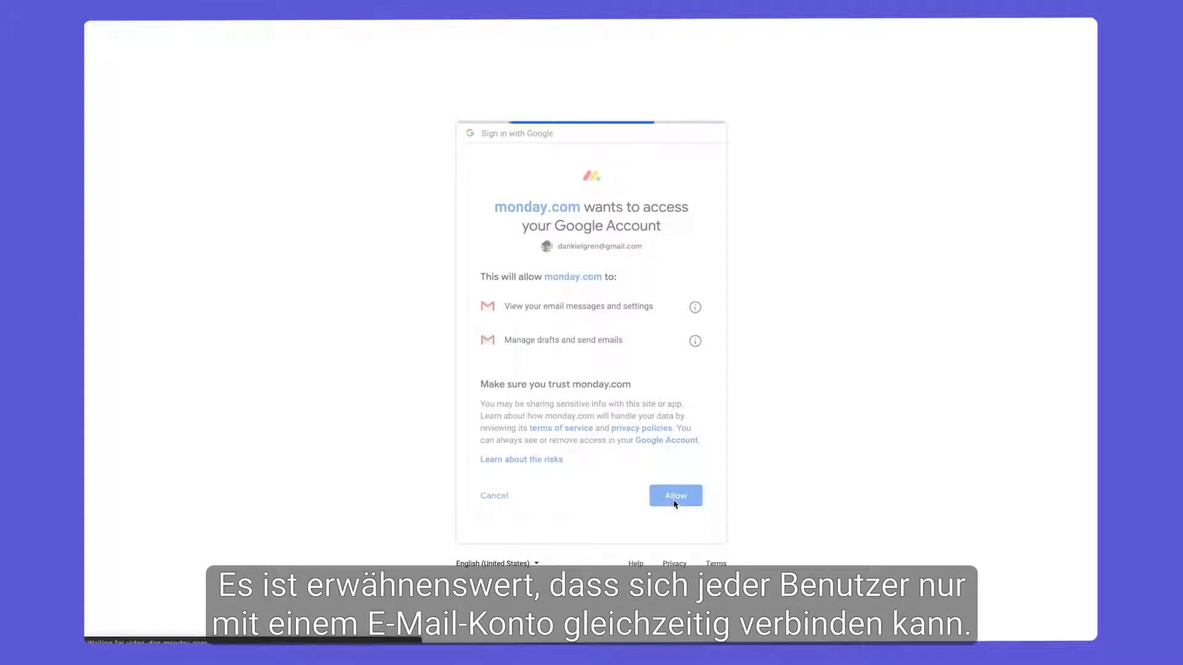
left_click(674, 495)
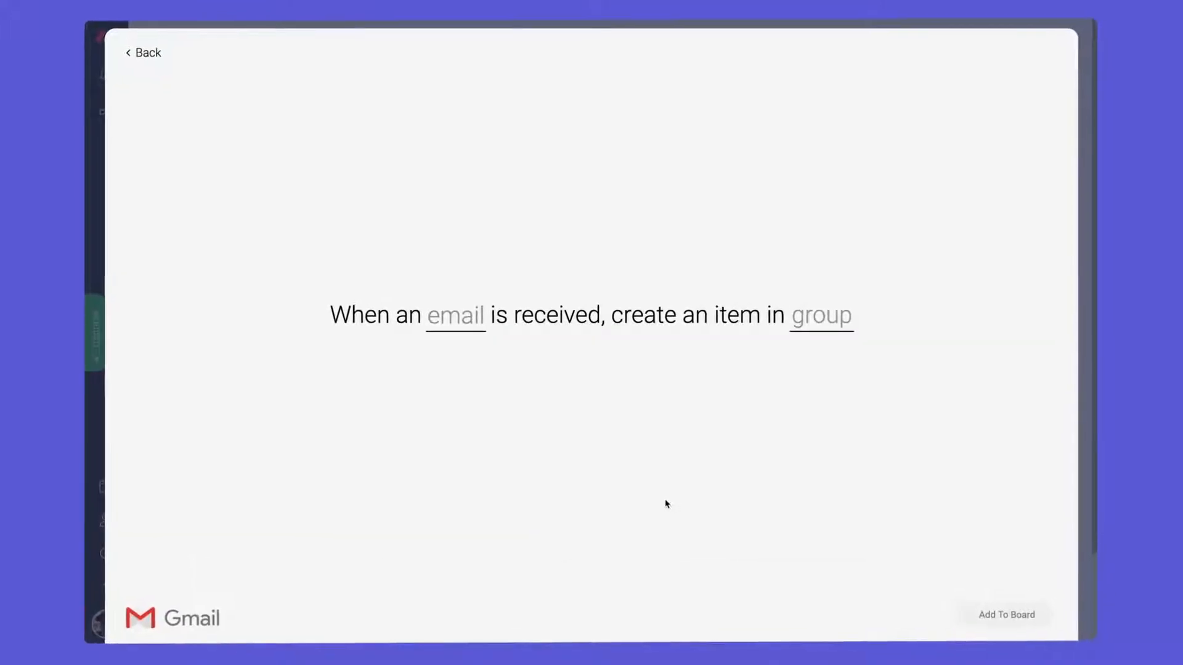
- Set the recipe's email condition to Subject Or Body instead of Any email
left_click(454, 315)
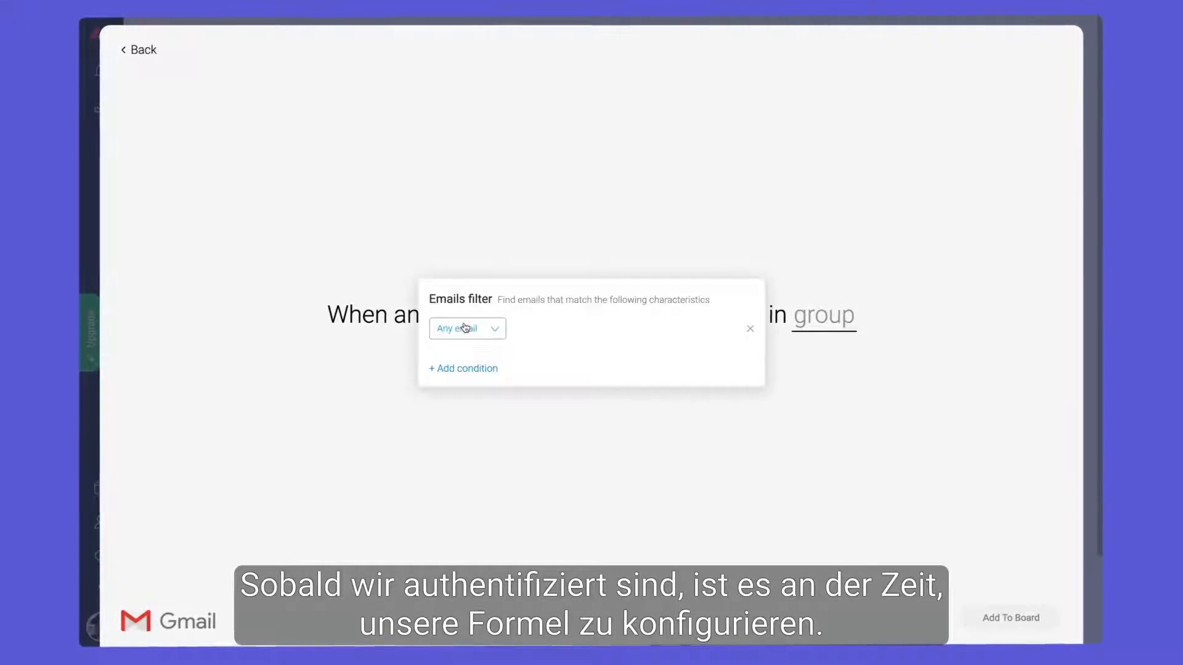
left_click(465, 328)
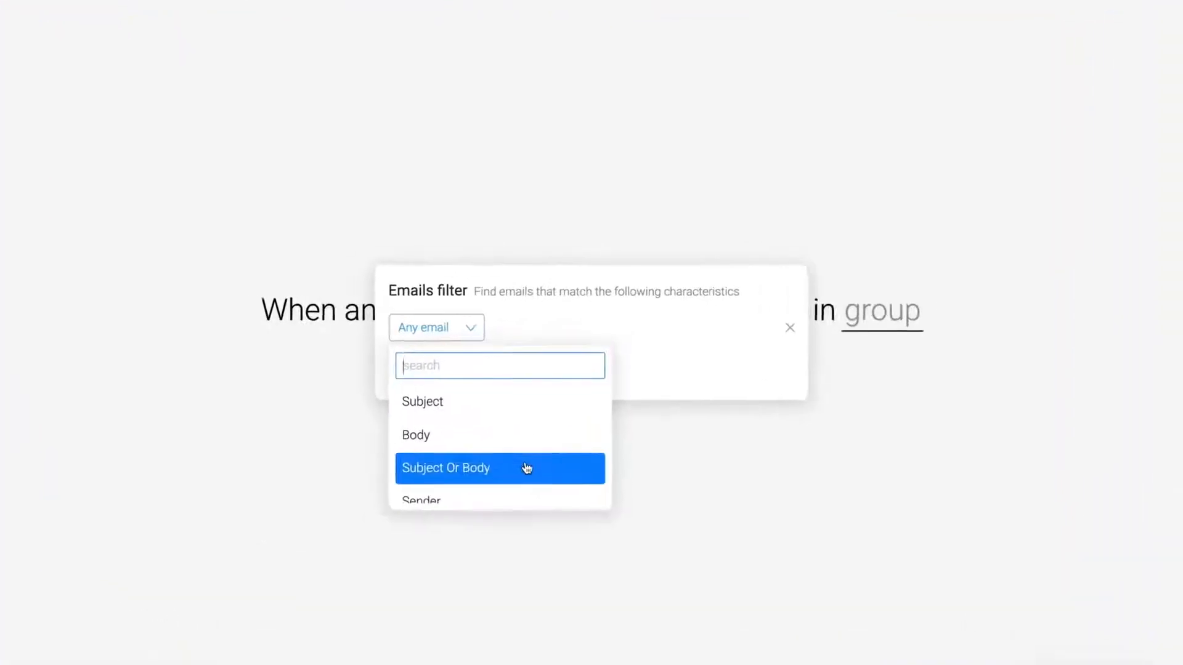
left_click(788, 328)
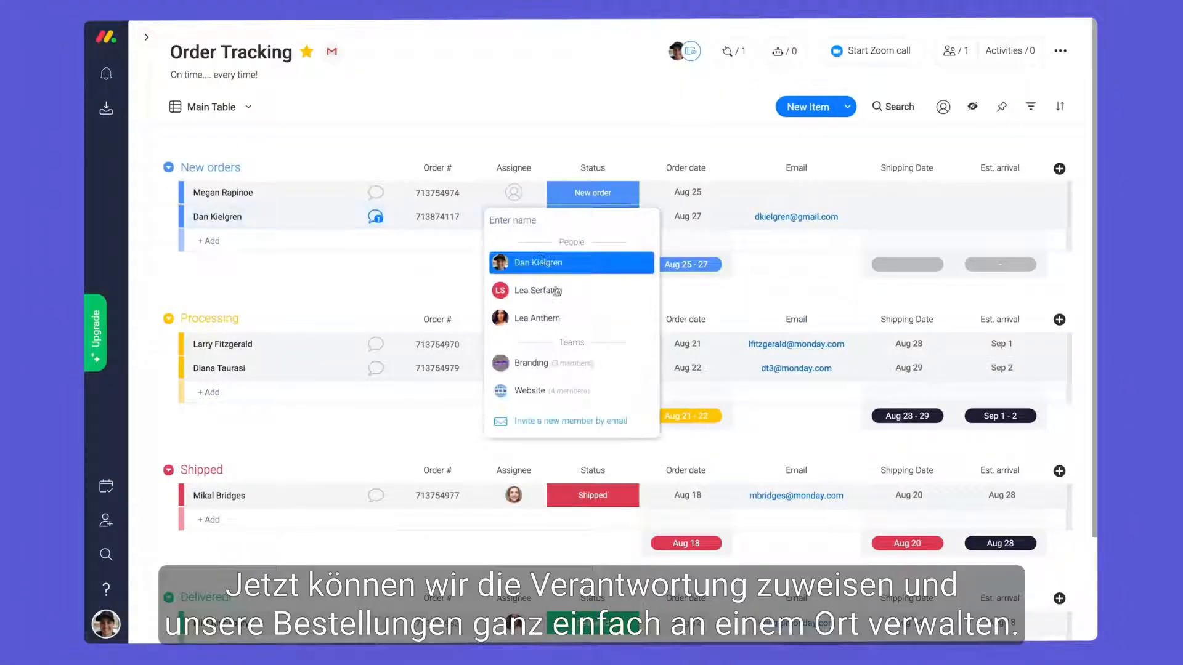
- Assign a person to the new Dan Kielgren order via its Assignee cell
left_click(537, 262)
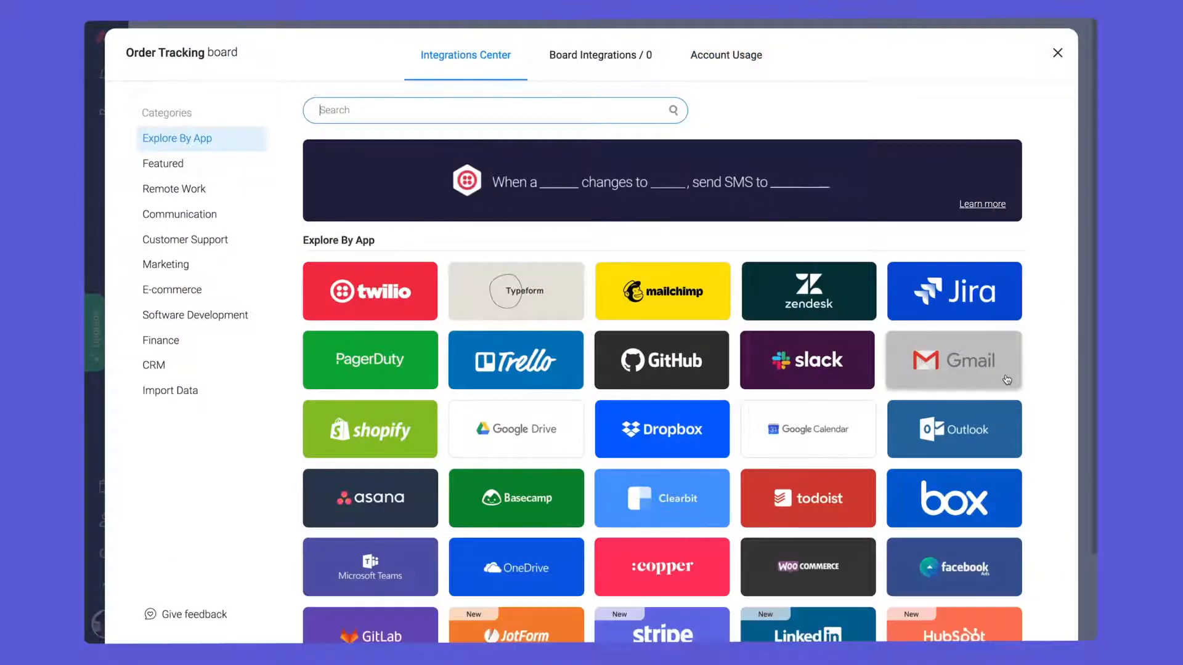
- Add Gmail 'status changes, send an email' recipes for Shipped, Processing and Delivered with the order number in the message
left_click(954, 360)
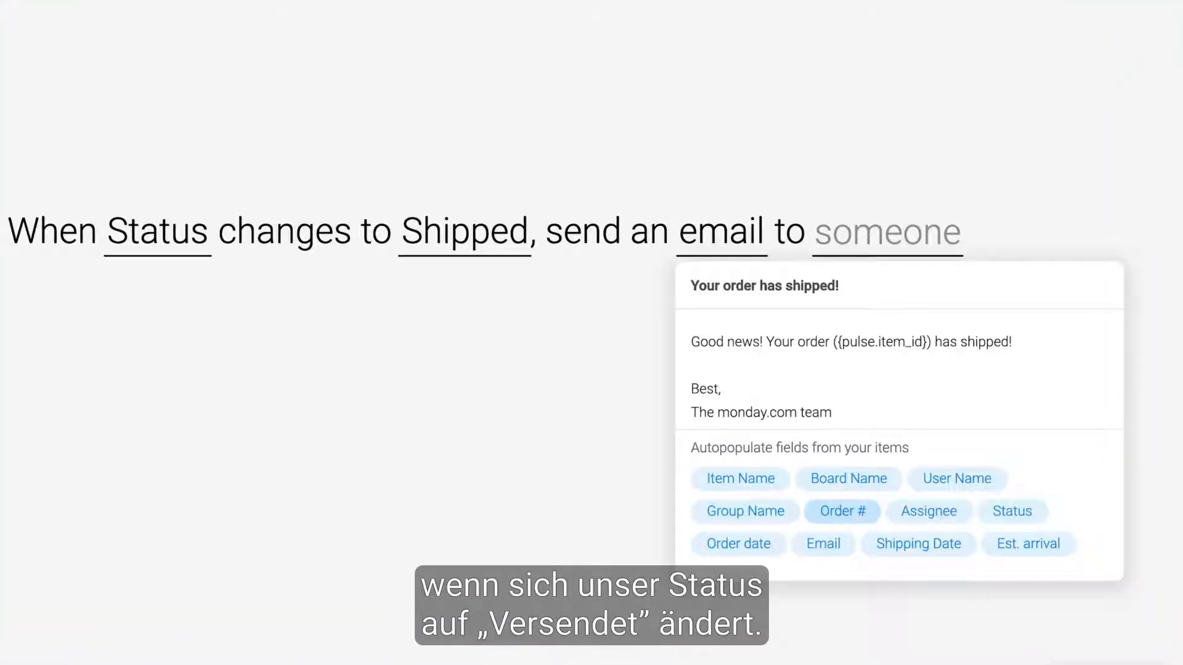
left_click(886, 232)
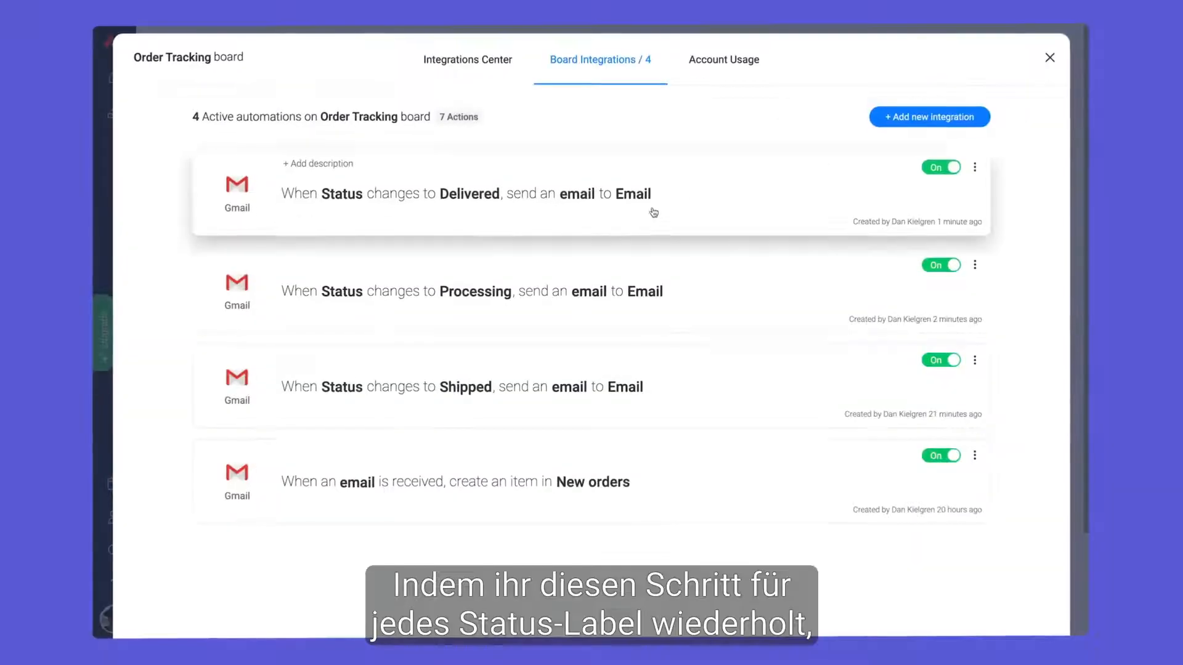
mouse_move(460, 394)
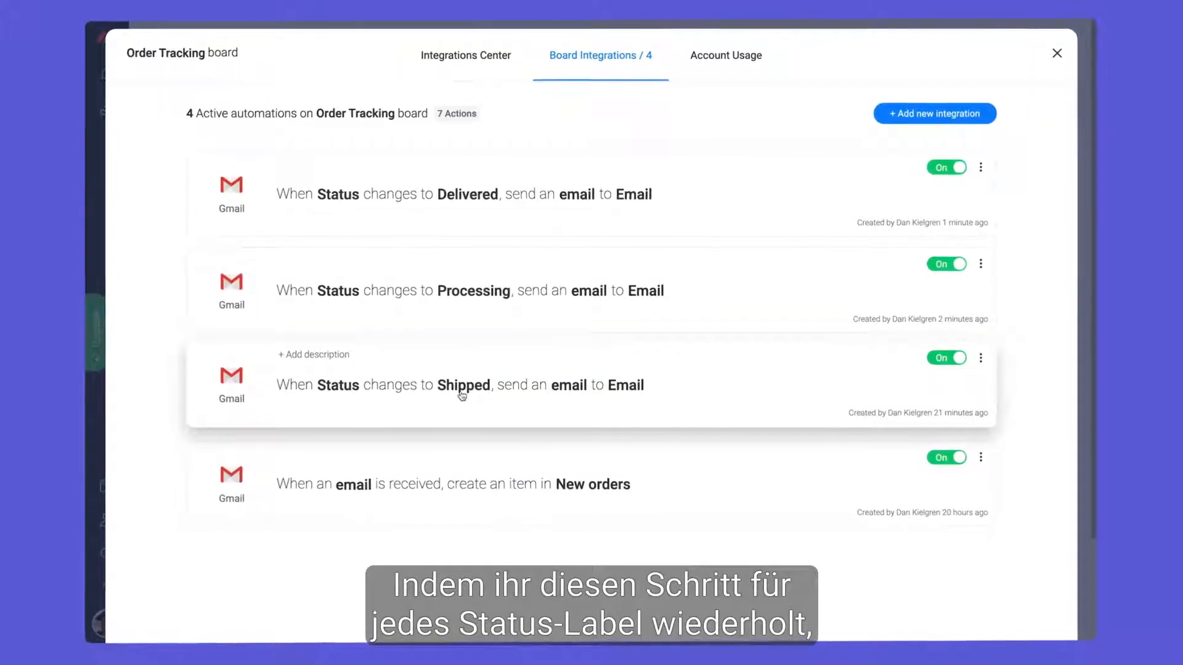
left_click(1057, 53)
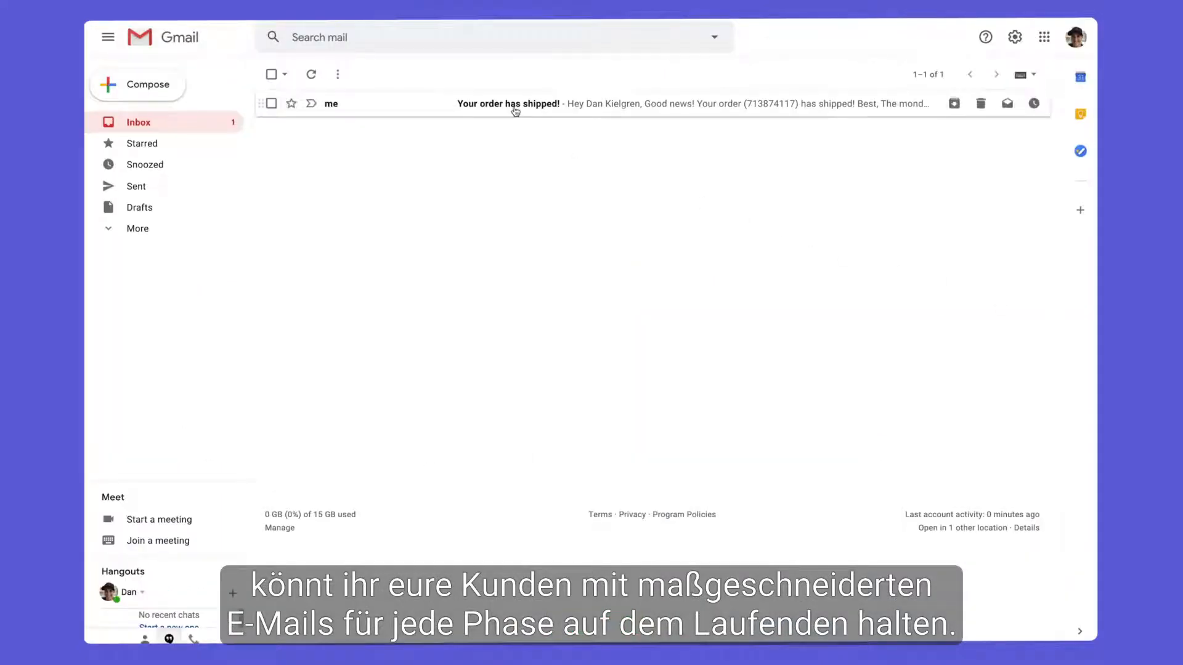
- Read the 'Your order has shipped!' email in Gmail, then show the emails logged on the shipped order item
left_click(507, 103)
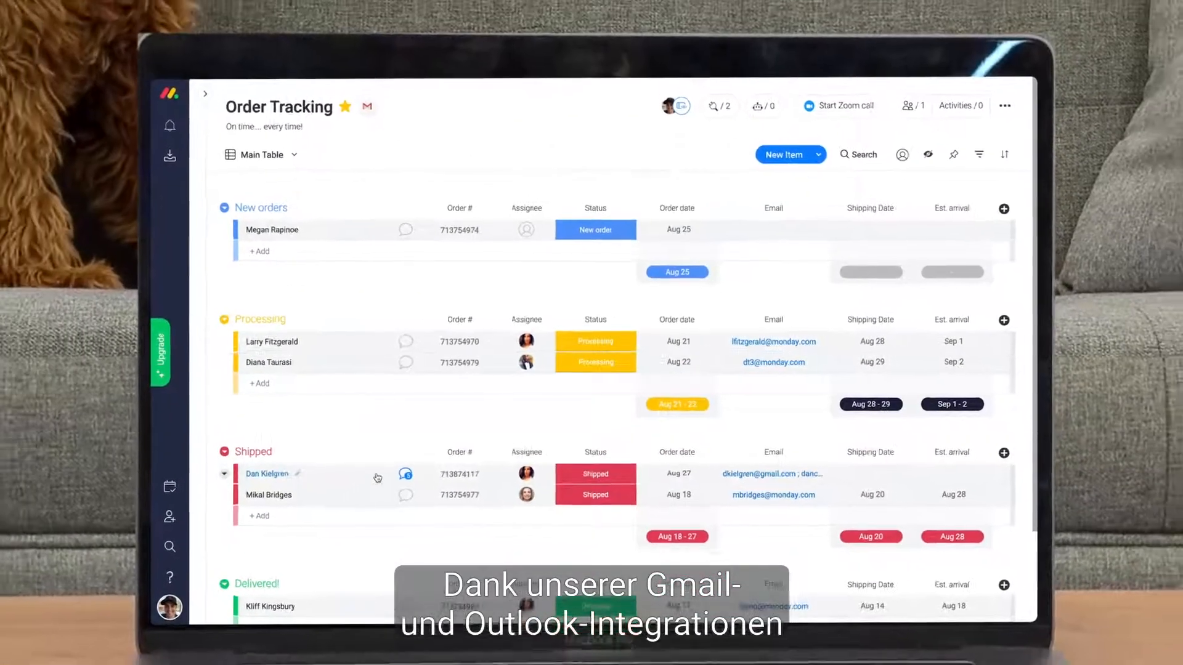
left_click(405, 473)
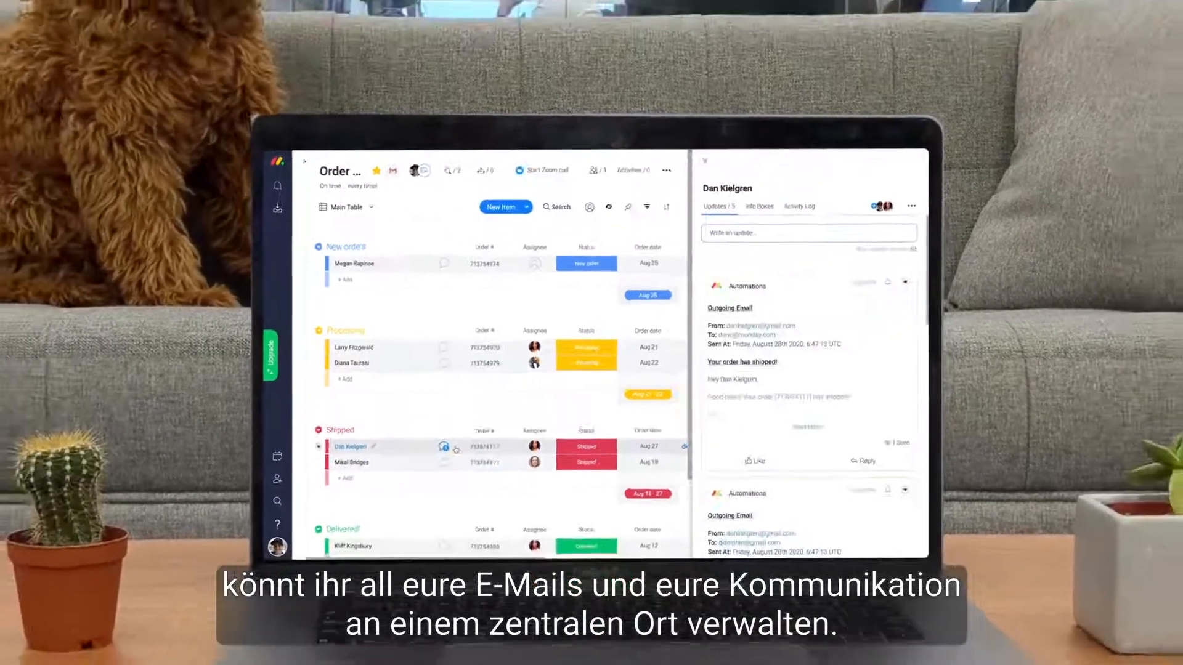